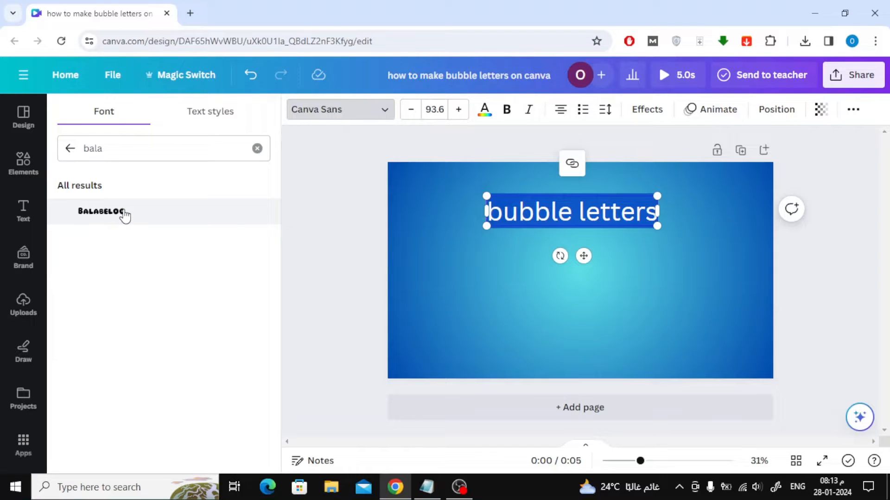
# - Apply the Balabeloo bubble font to the 'bubble letters' title
pyautogui.click(102, 211)
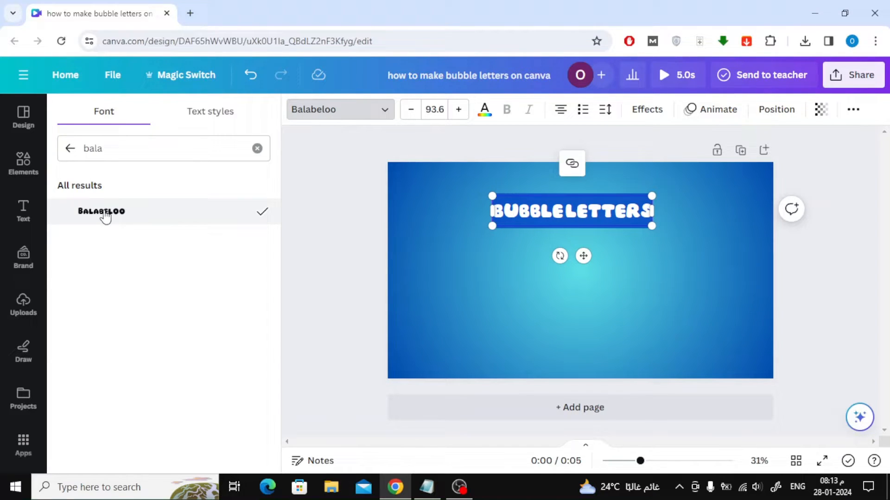
pyautogui.moveTo(119, 218)
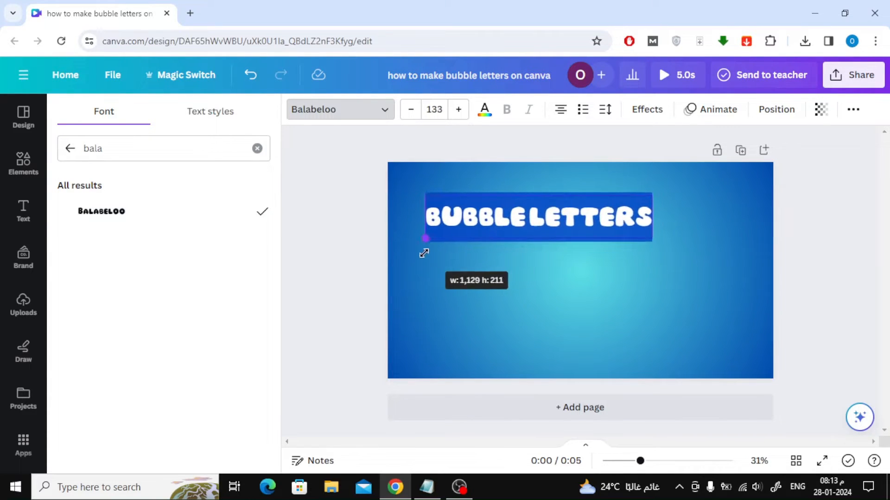
# - Colour the title text white and wrap it onto two lines, BUBBLE above LETTERS
pyautogui.click(484, 110)
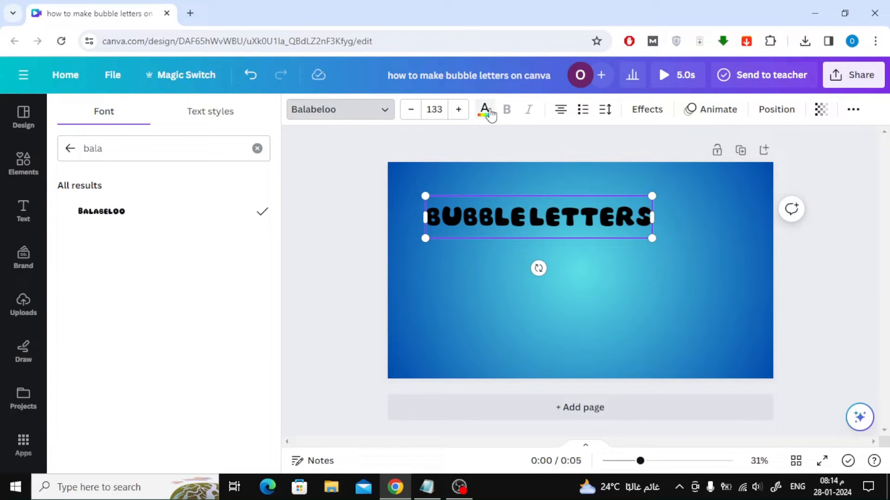
pyautogui.click(484, 109)
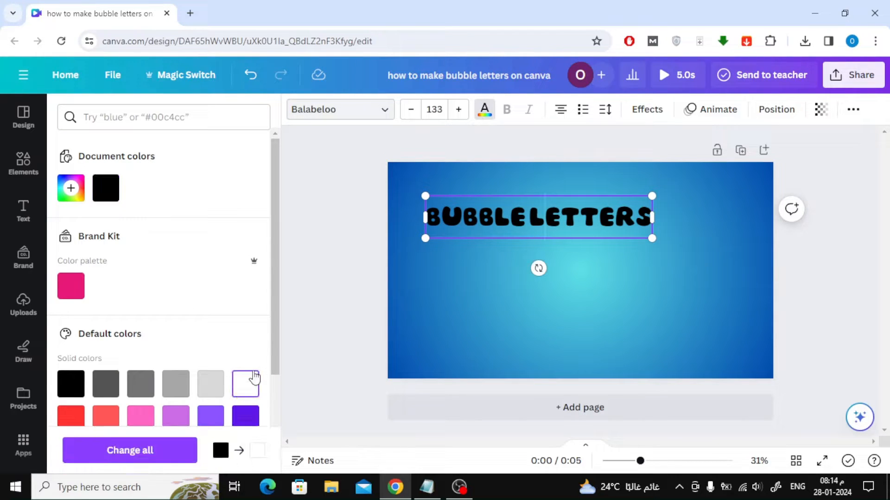
pyautogui.click(245, 383)
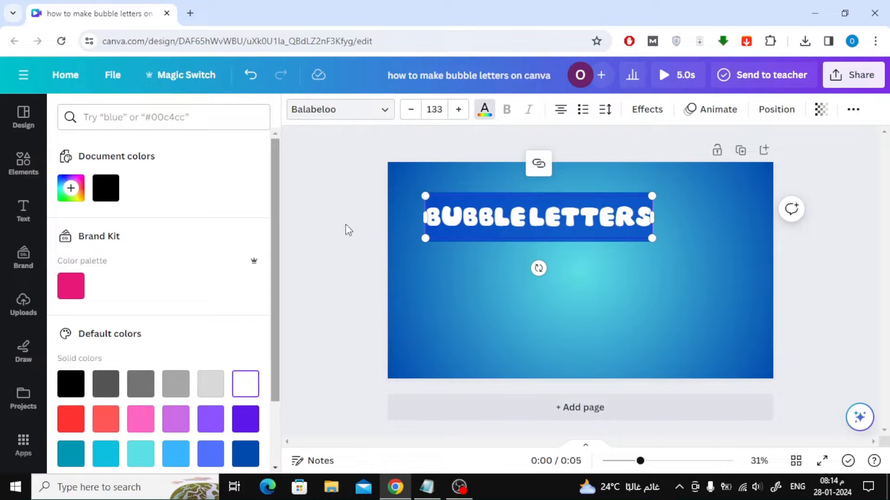
pyautogui.click(22, 165)
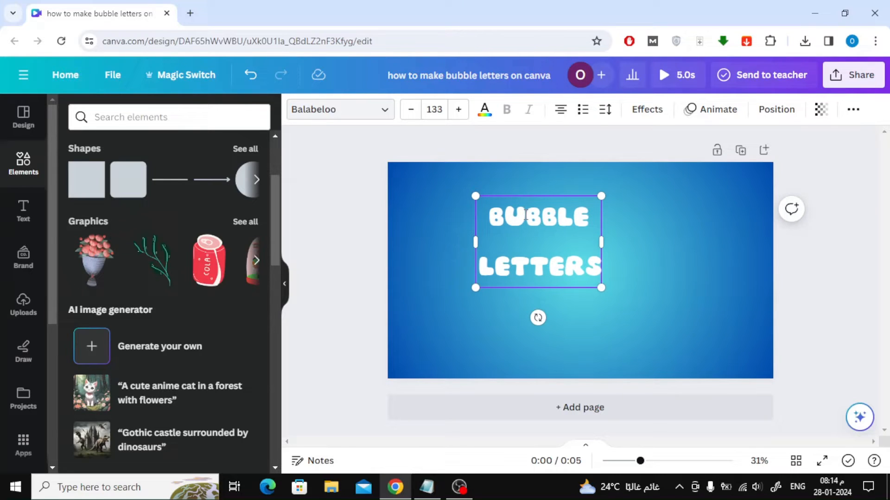
pyautogui.moveTo(605, 110)
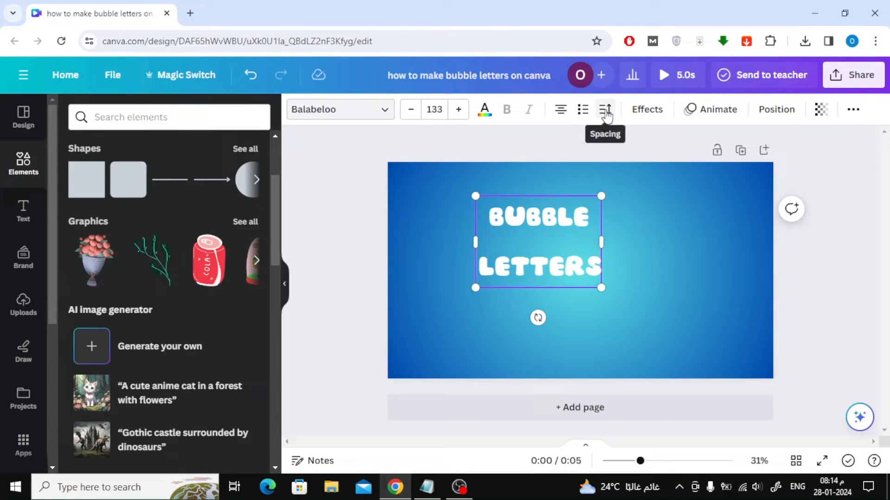
# - Reduce the title's line spacing so BUBBLE and LETTERS sit closer together
pyautogui.click(605, 110)
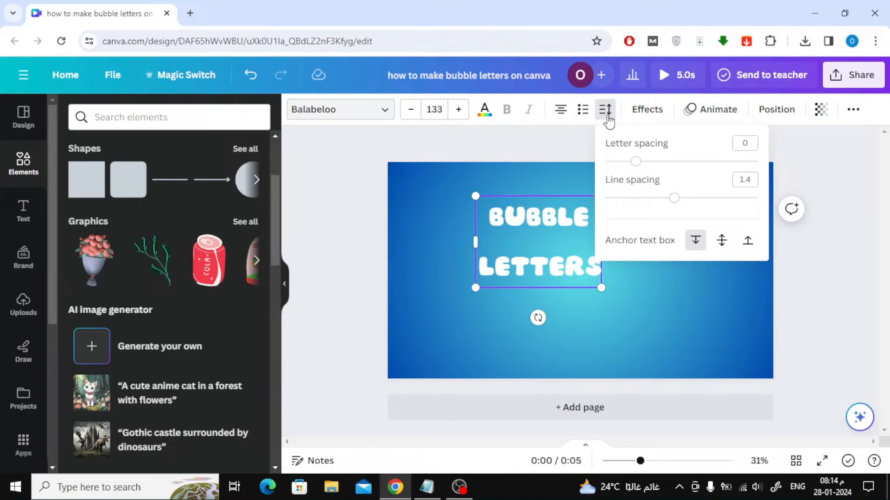
pyautogui.moveTo(634, 163)
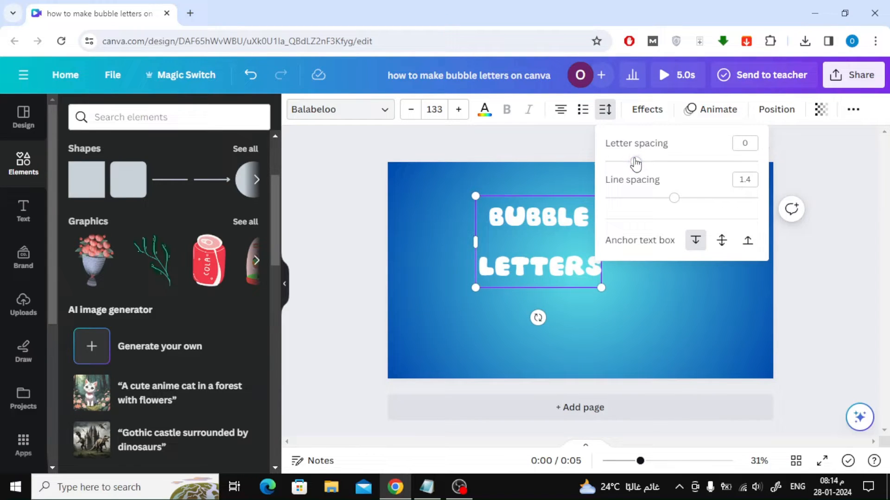
pyautogui.moveTo(673, 199); pyautogui.dragTo(619, 198)
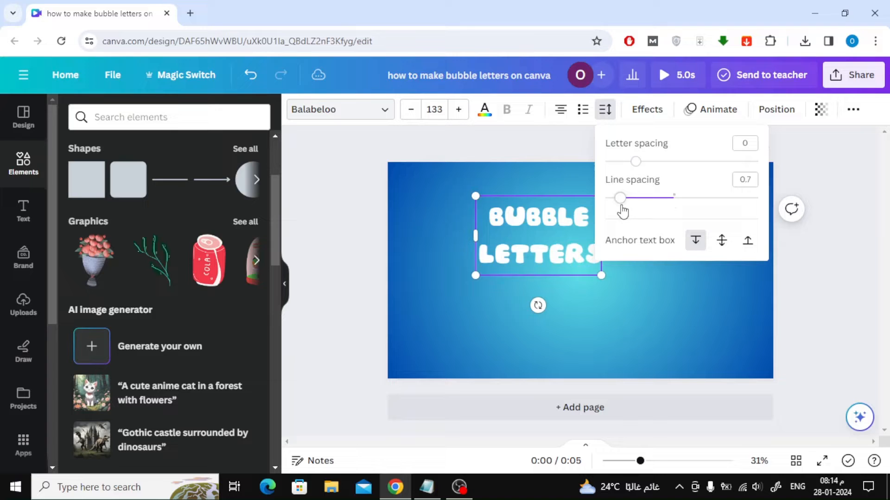
pyautogui.moveTo(635, 198); pyautogui.dragTo(605, 197)
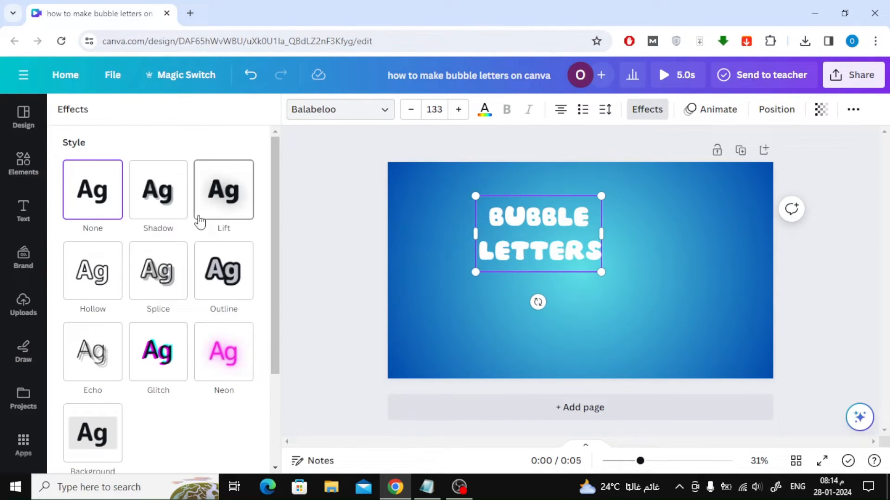
# - Give the title a black Outline effect at about 89 thickness and enlarge it across the top
pyautogui.click(223, 271)
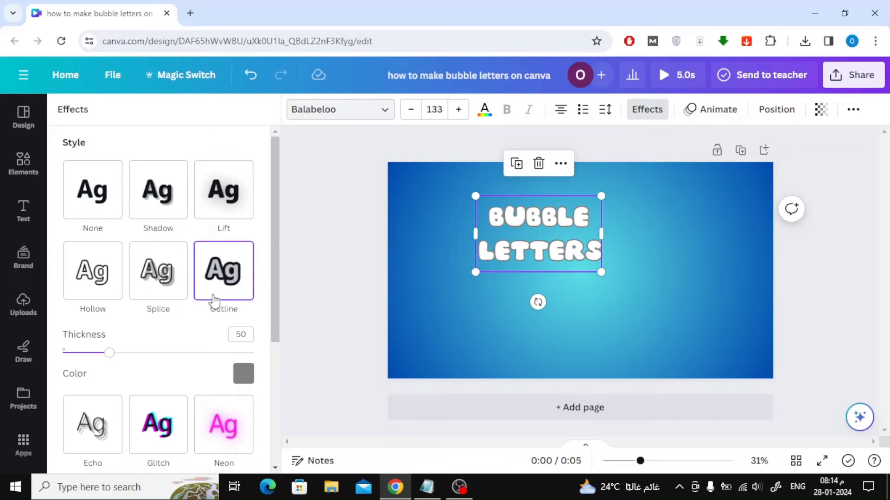
pyautogui.click(244, 373)
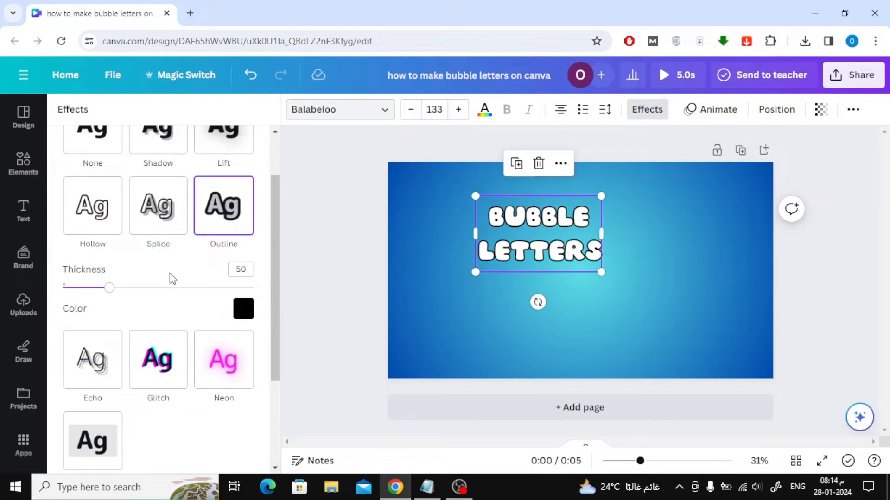
pyautogui.moveTo(601, 273); pyautogui.dragTo(621, 284)
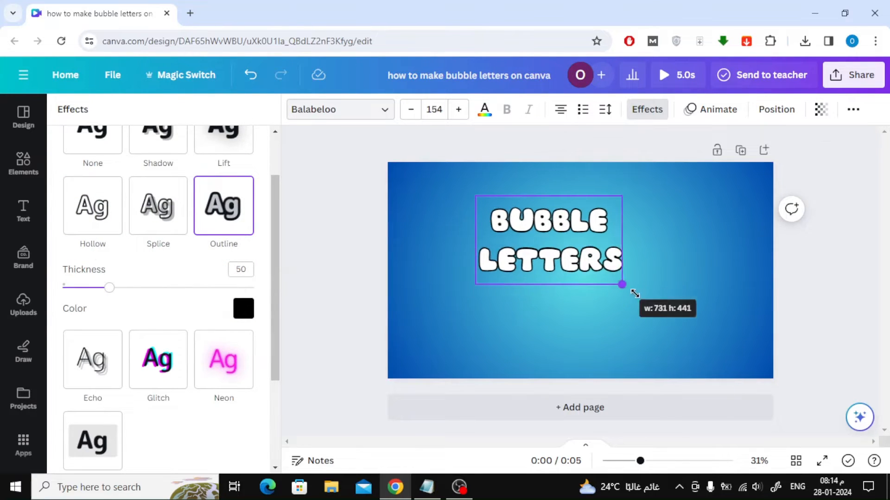
pyautogui.moveTo(621, 284); pyautogui.dragTo(684, 284)
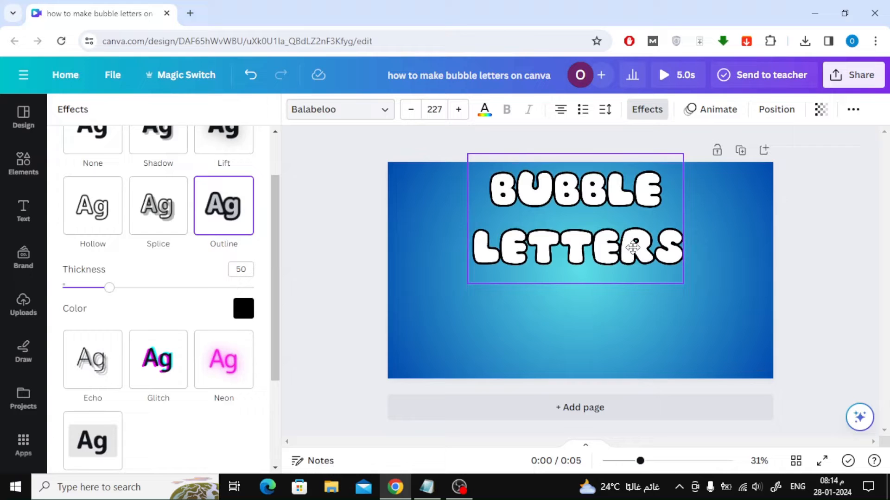
pyautogui.moveTo(109, 288); pyautogui.dragTo(133, 287)
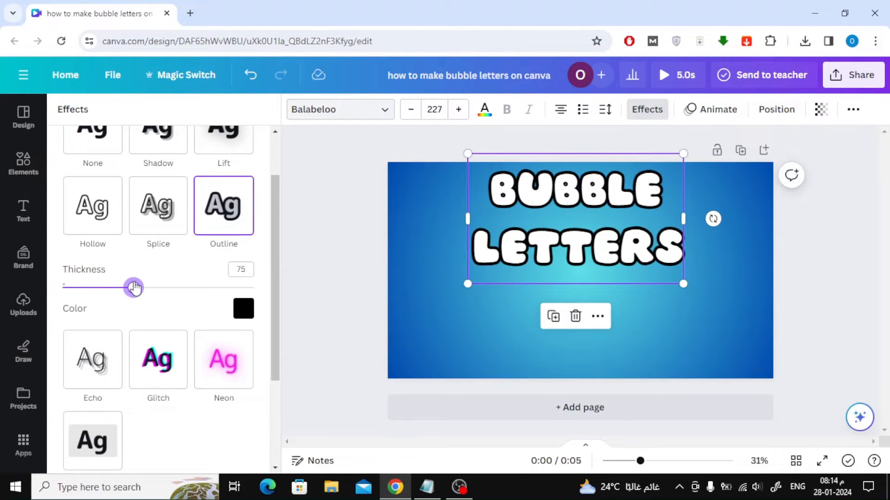
pyautogui.moveTo(134, 288); pyautogui.dragTo(148, 287)
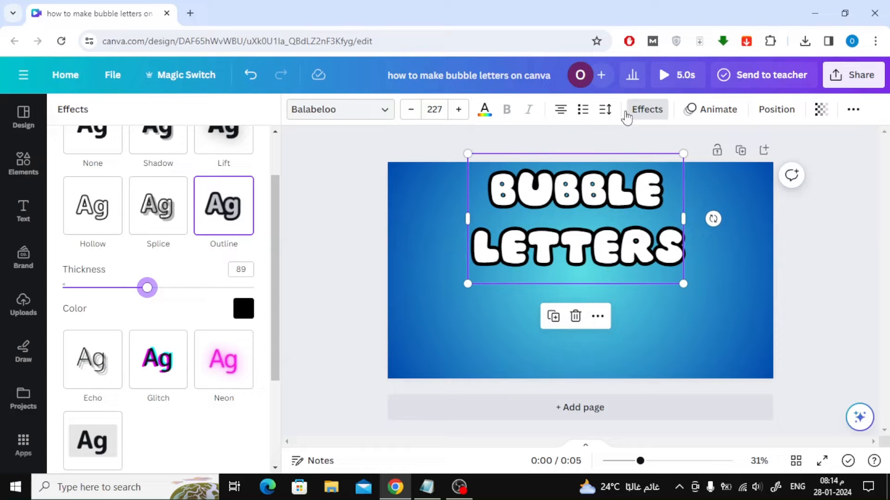
# - Lower the outlined title's line spacing further and deselect the text
pyautogui.click(605, 109)
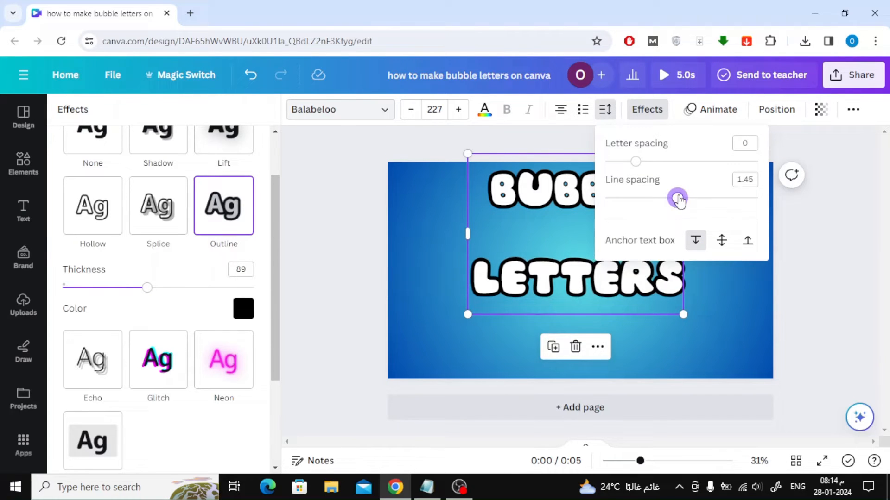
pyautogui.moveTo(676, 198); pyautogui.dragTo(623, 199)
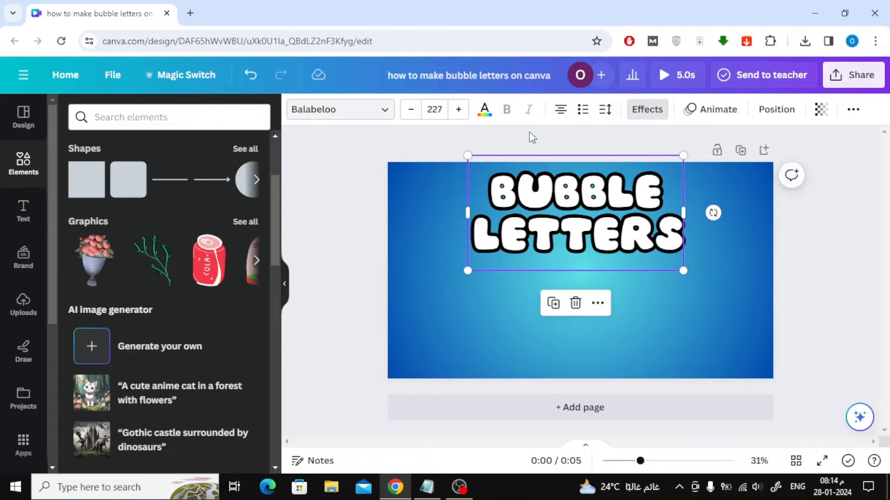
pyautogui.click(646, 109)
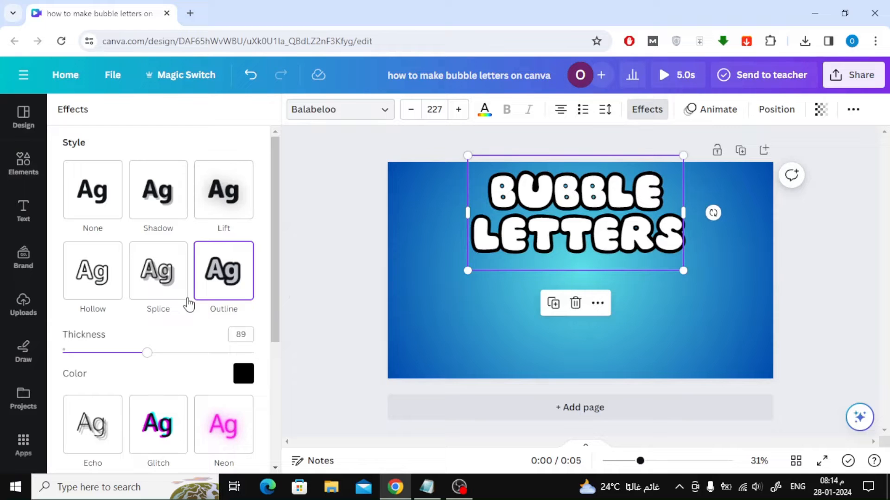
pyautogui.moveTo(147, 353); pyautogui.dragTo(117, 353)
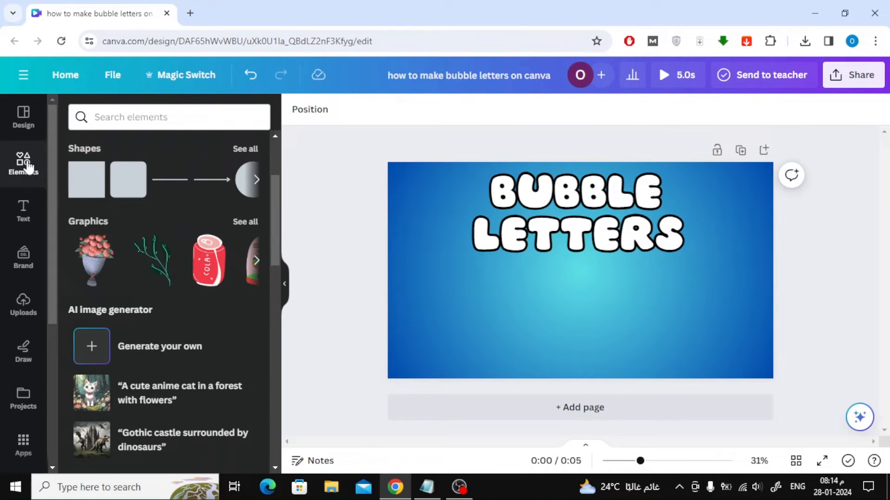
# - Search Elements for 'bubble letters' and browse the Graphics results
pyautogui.click(169, 116)
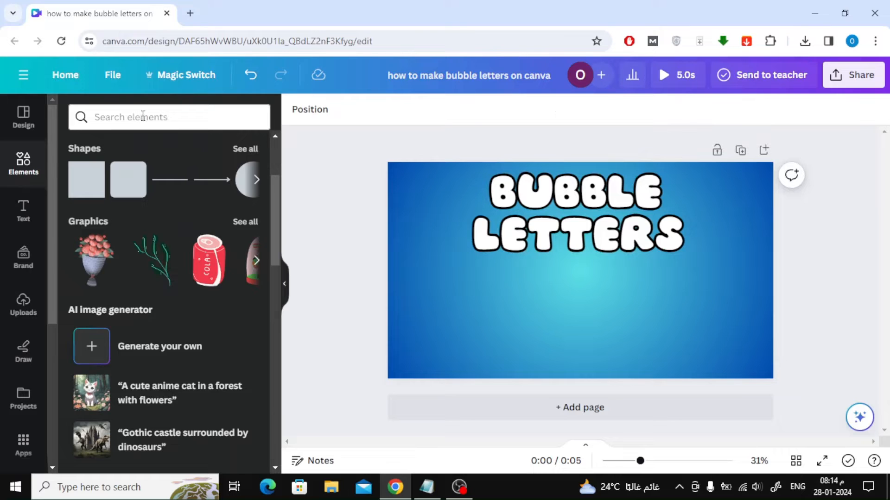
pyautogui.write('bubble letters')
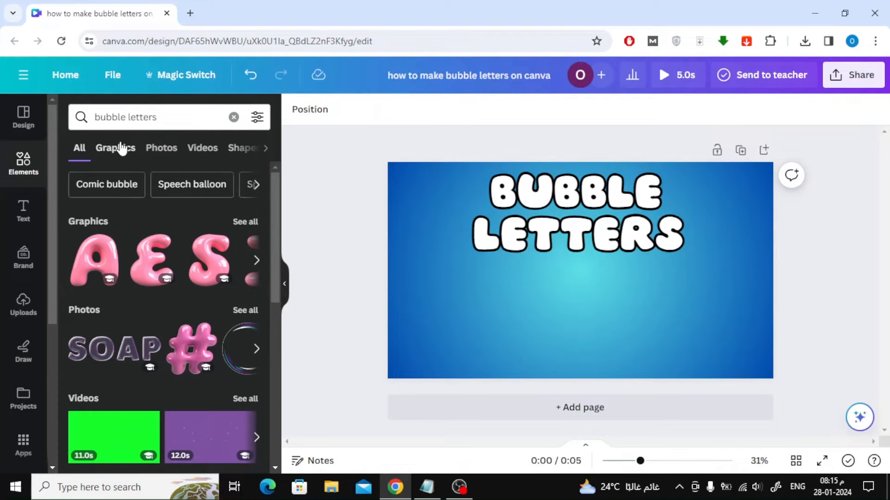
pyautogui.click(115, 148)
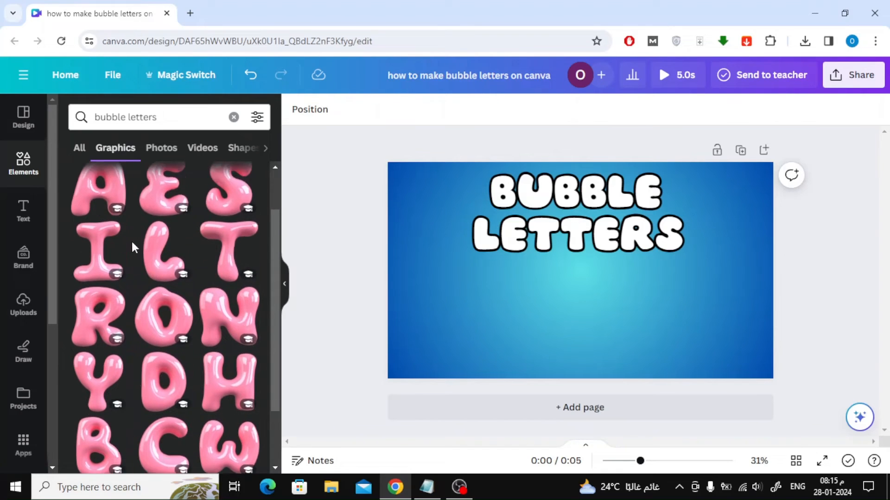
pyautogui.scroll(-3)
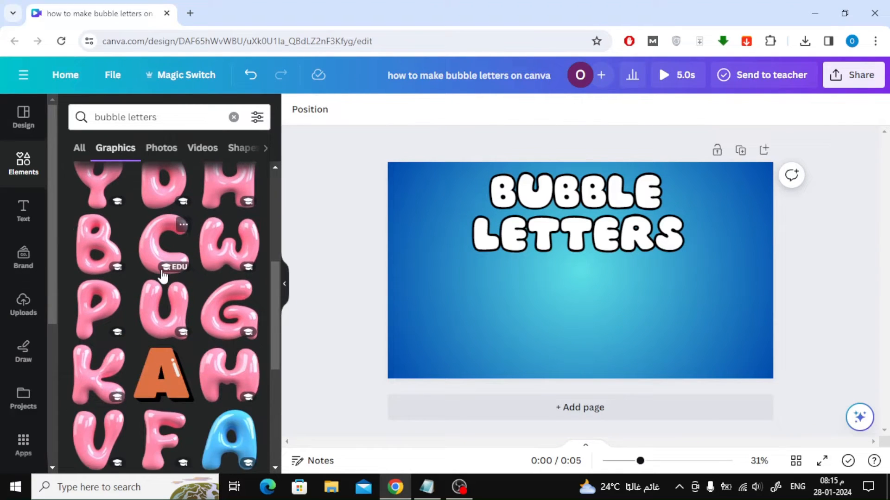
pyautogui.scroll(-3)
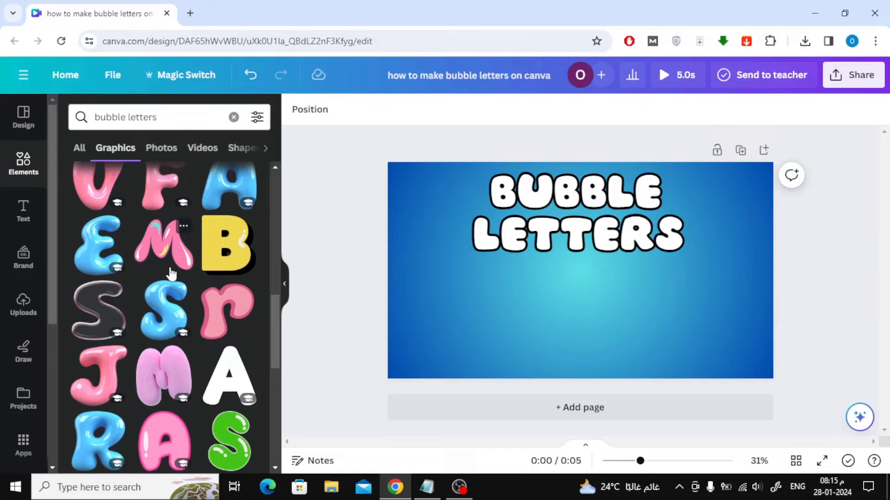
pyautogui.moveTo(226, 250)
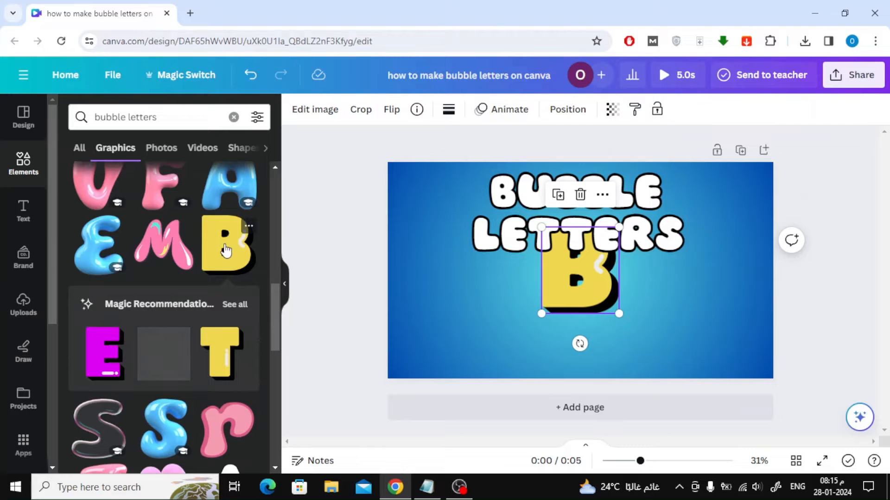
# - Place the yellow bubble B at the lower left and browse its matching letters
pyautogui.moveTo(573, 272); pyautogui.dragTo(454, 315)
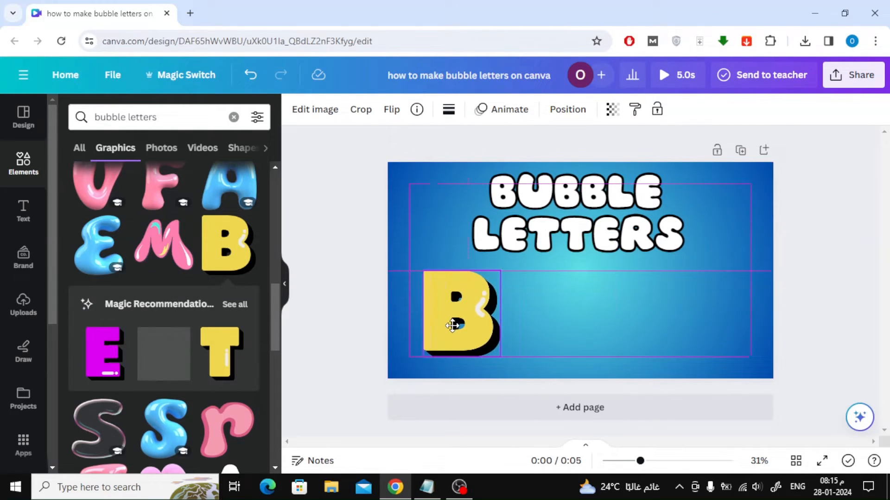
pyautogui.click(454, 315)
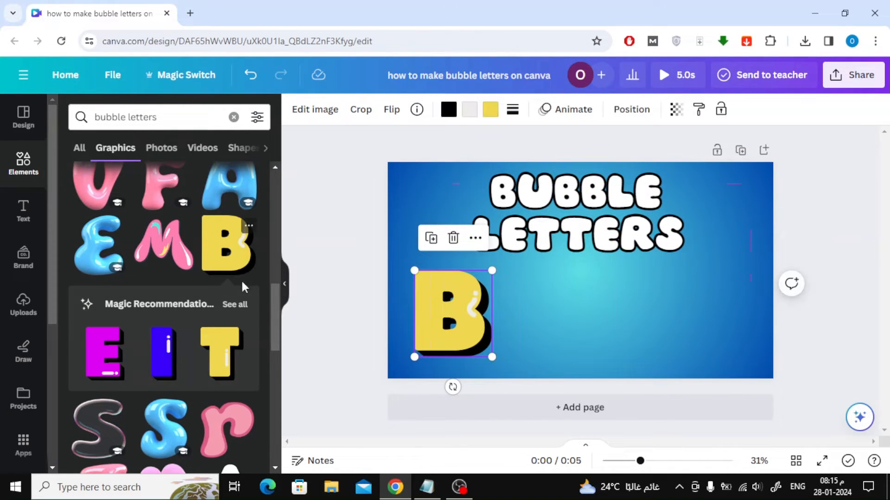
pyautogui.click(234, 304)
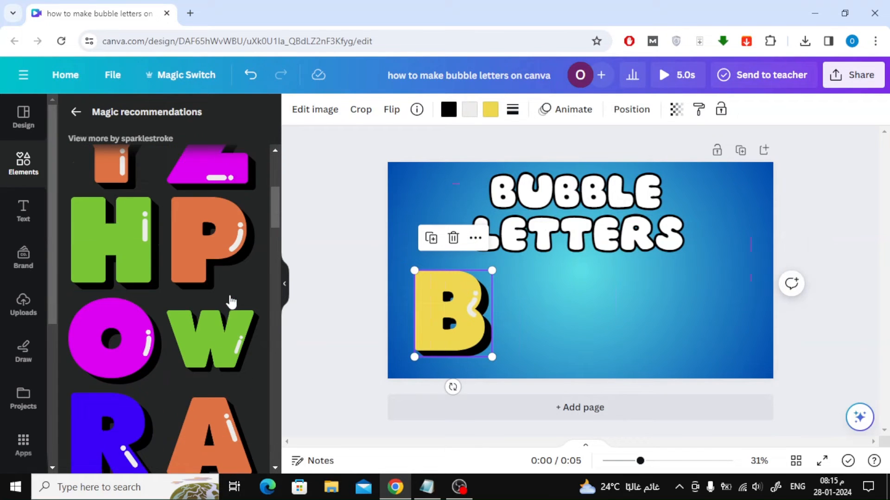
pyautogui.scroll(-3)
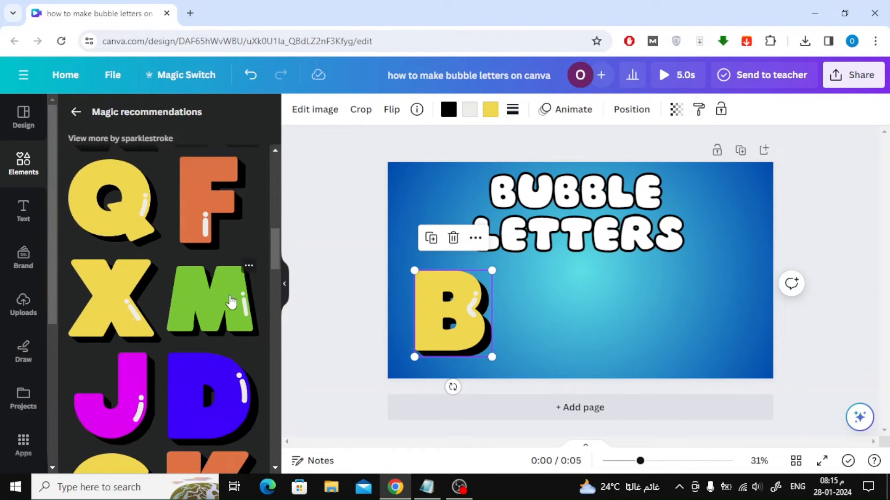
pyautogui.scroll(-3)
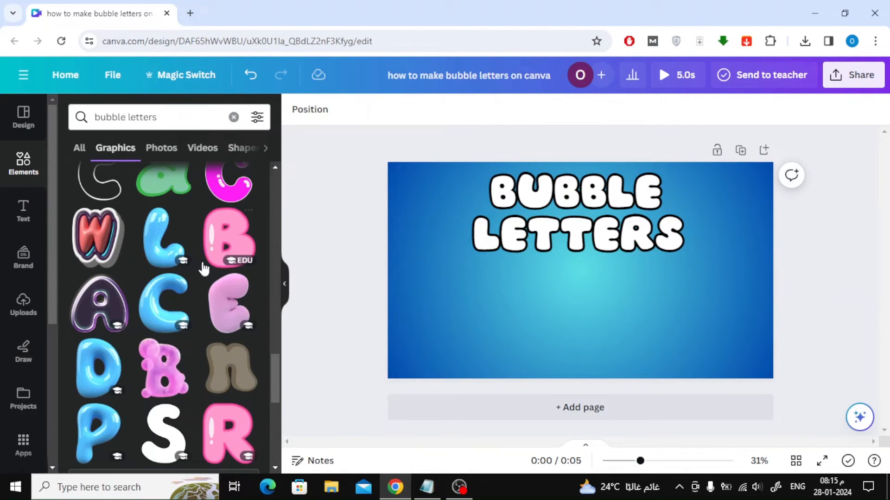
# - Add a pink bubble B and a matching pink U placed right beside it below the title
pyautogui.click(228, 237)
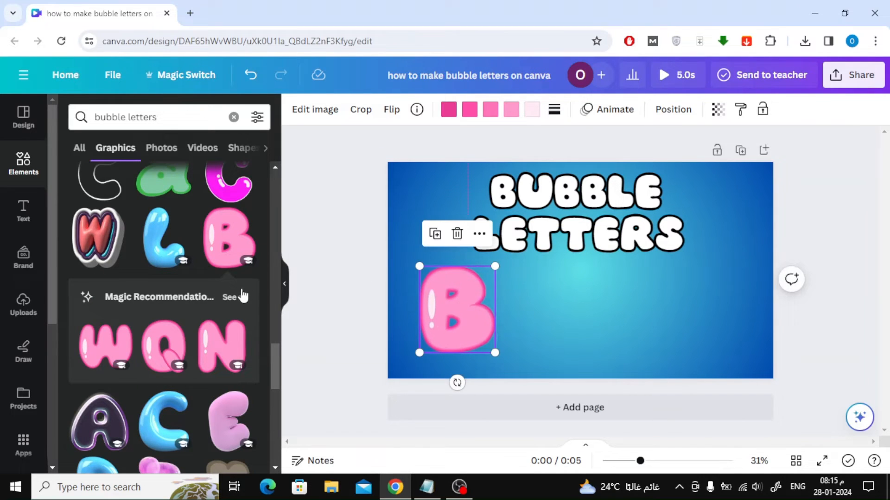
pyautogui.click(229, 296)
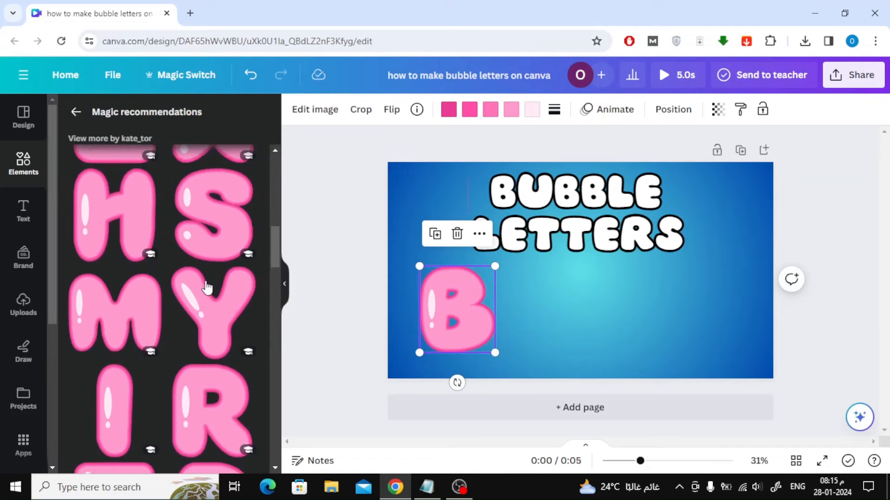
pyautogui.scroll(-3)
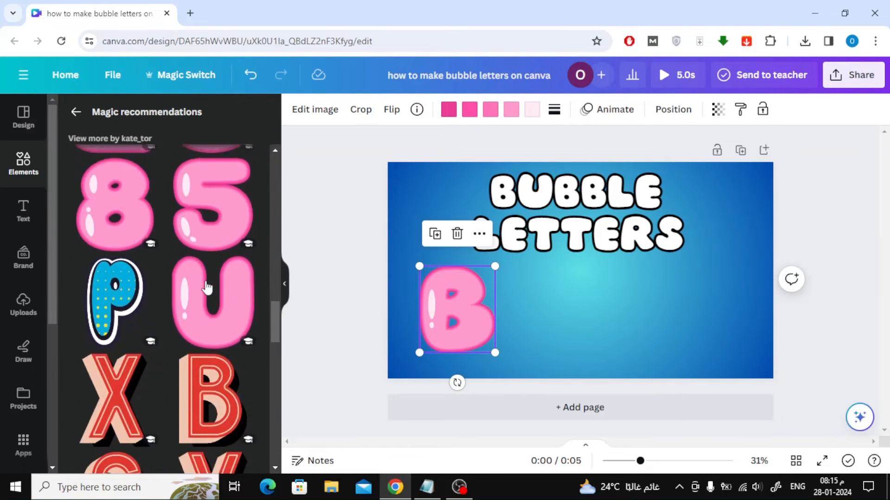
pyautogui.click(213, 304)
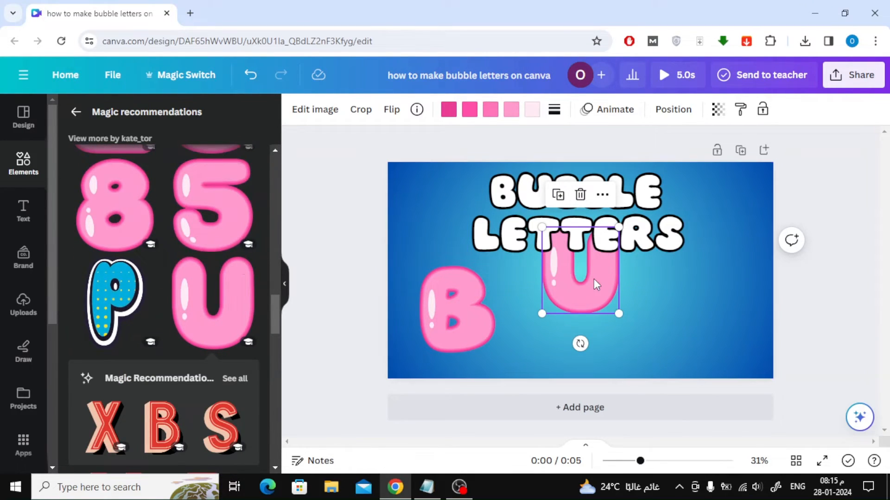
pyautogui.moveTo(578, 283); pyautogui.dragTo(537, 309)
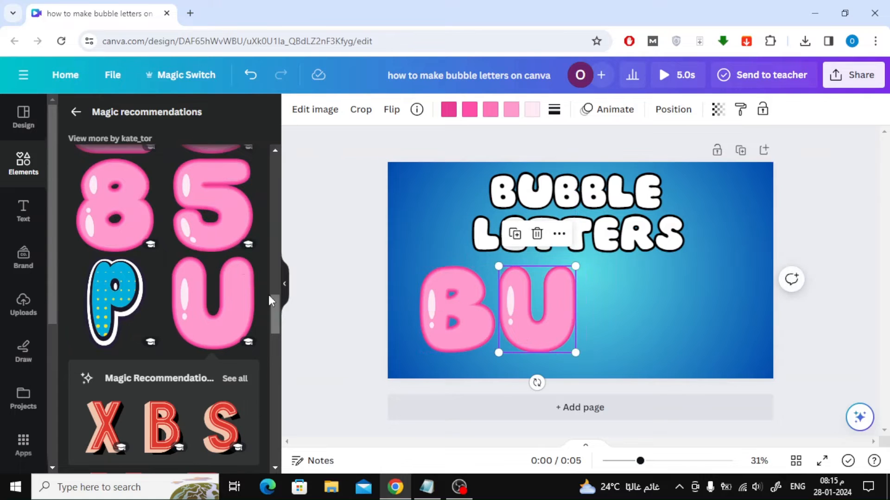
# - Scroll the matching pink letter set to find another pink B
pyautogui.scroll(-3)
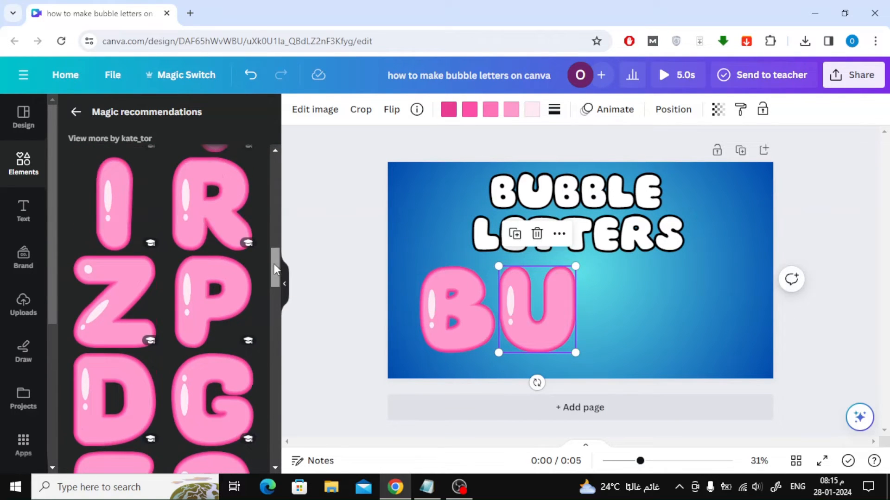
pyautogui.scroll(-3)
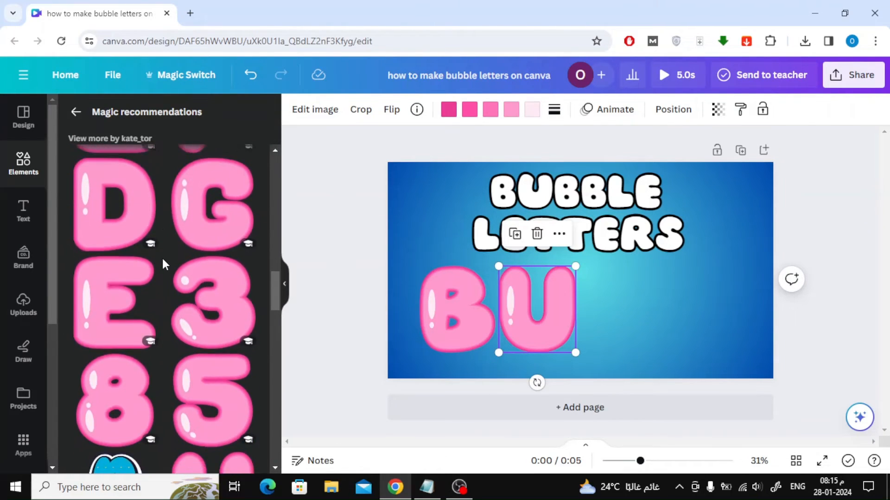
pyautogui.scroll(-3)
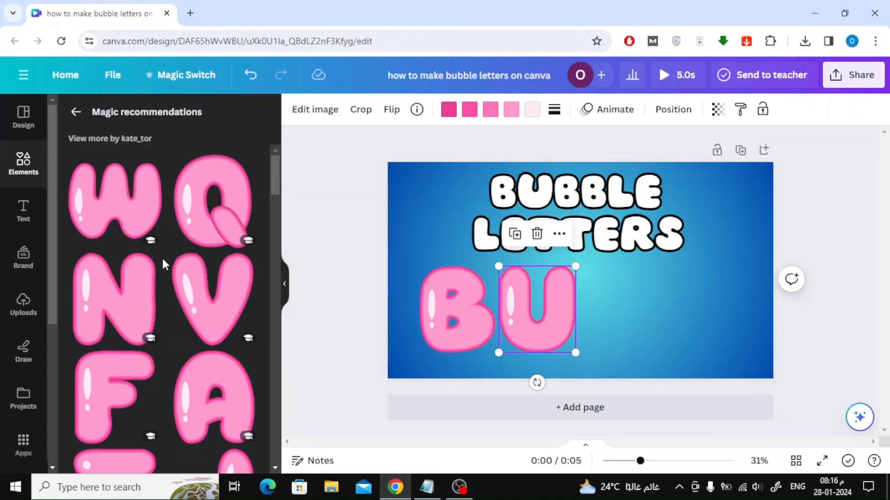
pyautogui.scroll(-3)
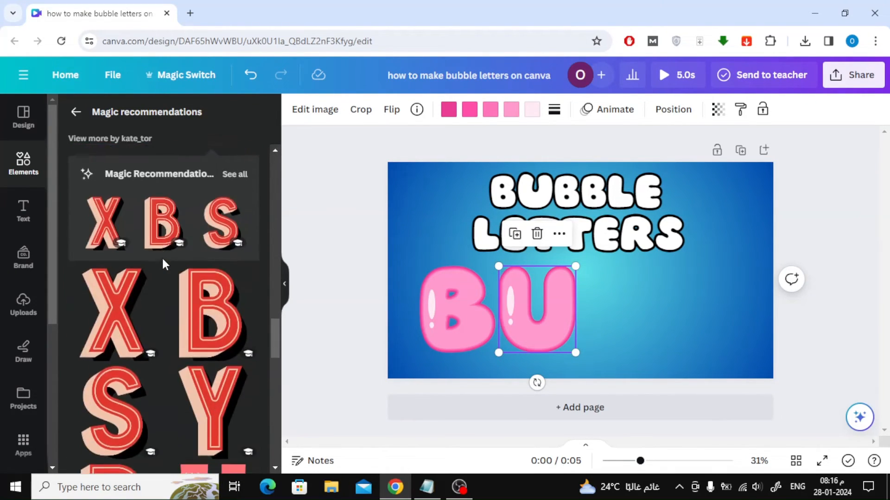
pyautogui.scroll(-3)
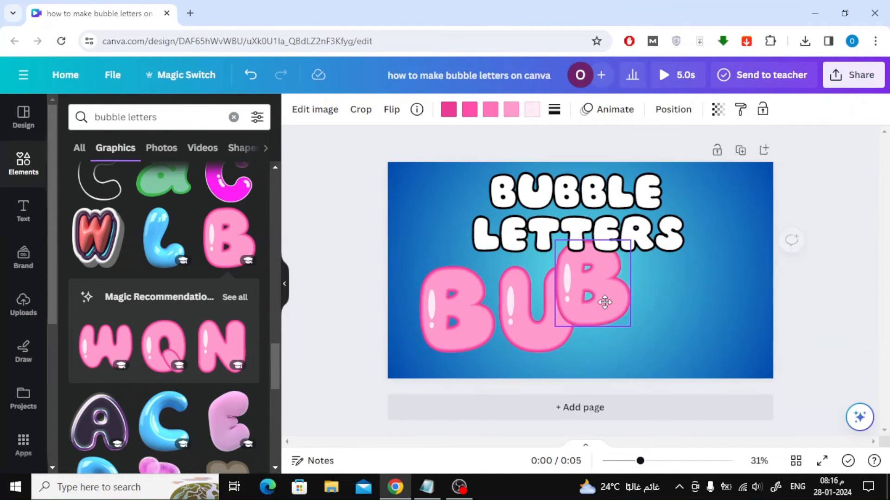
# - Align the second pink B right after the U to spell BUB and browse matching letters
pyautogui.moveTo(604, 302); pyautogui.dragTo(631, 318)
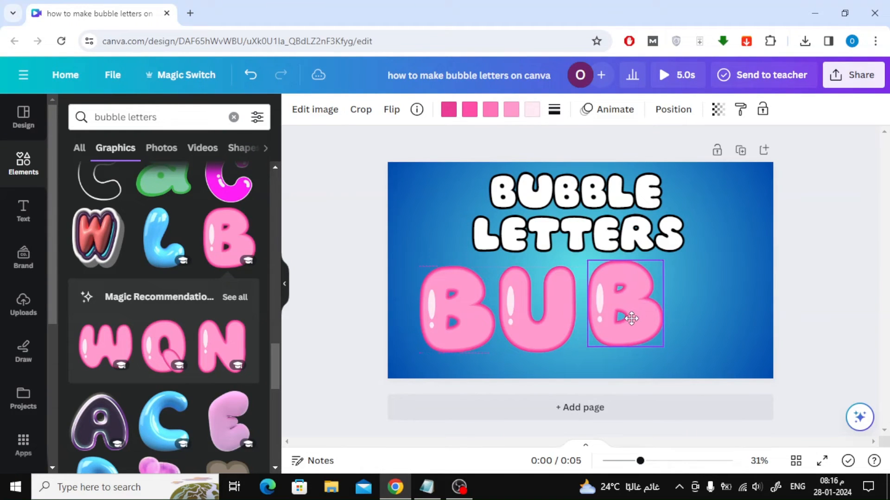
pyautogui.click(624, 302)
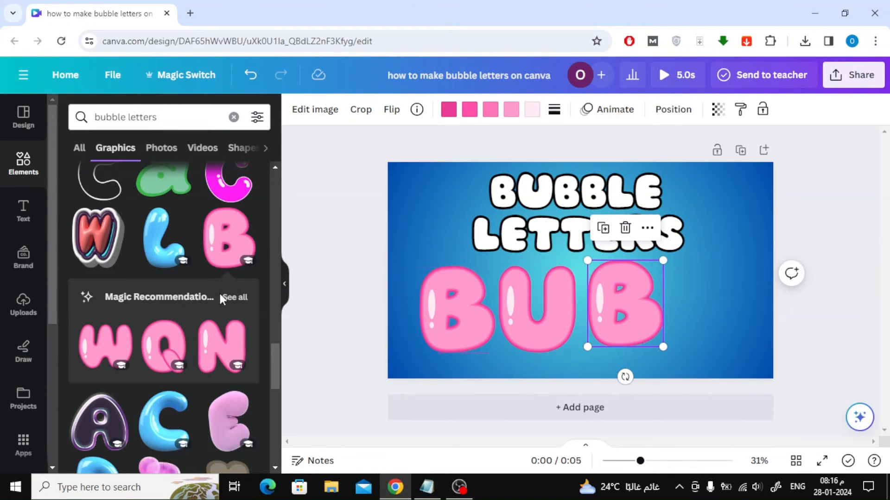
pyautogui.click(233, 297)
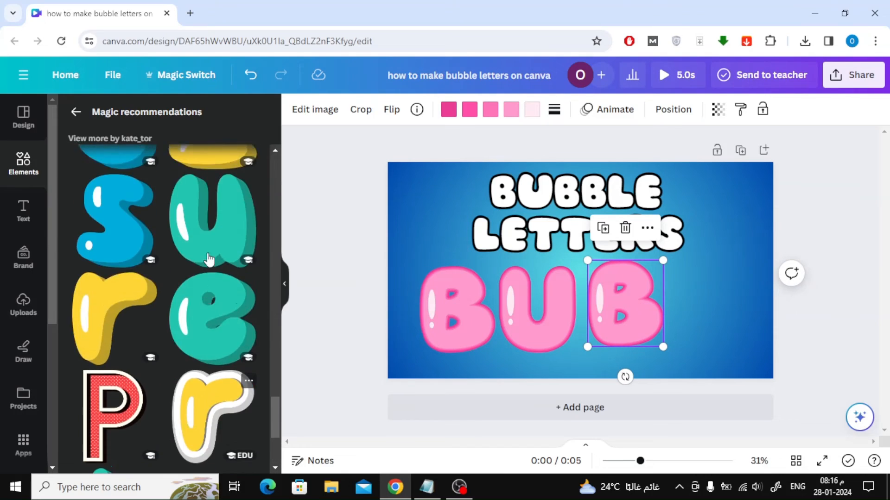
pyautogui.scroll(-3)
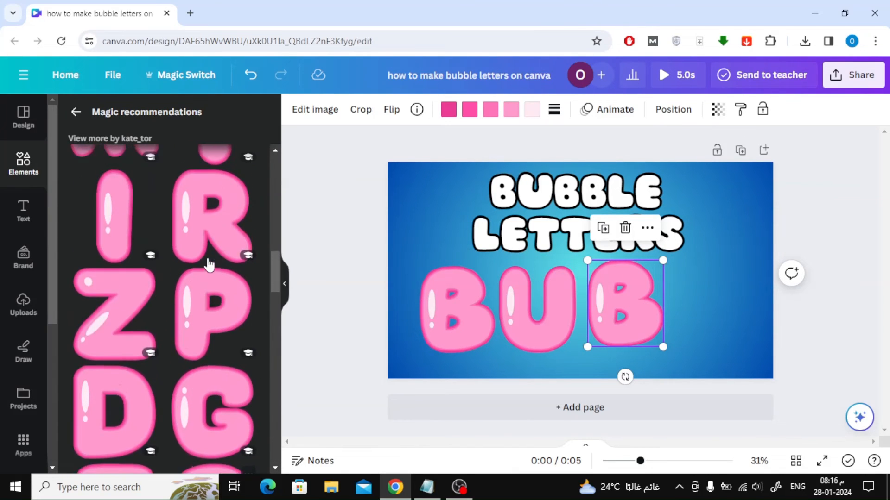
pyautogui.scroll(-3)
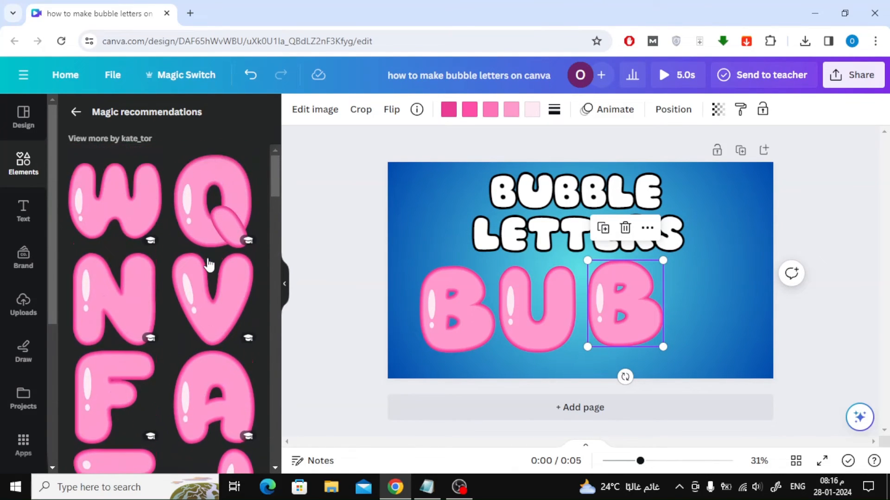
pyautogui.scroll(-3)
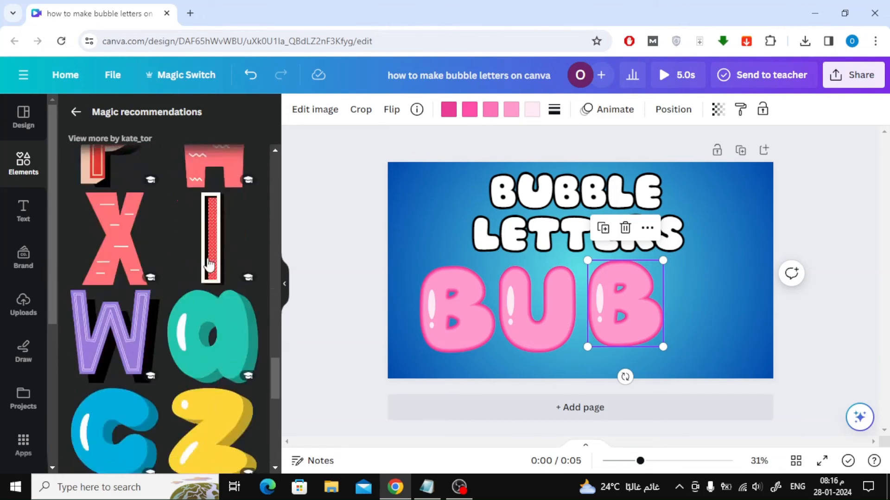
pyautogui.scroll(-3)
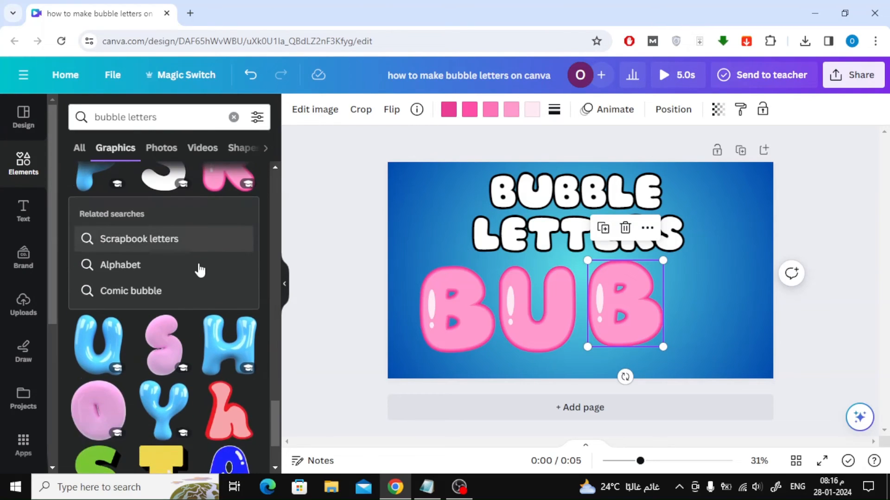
pyautogui.scroll(-3)
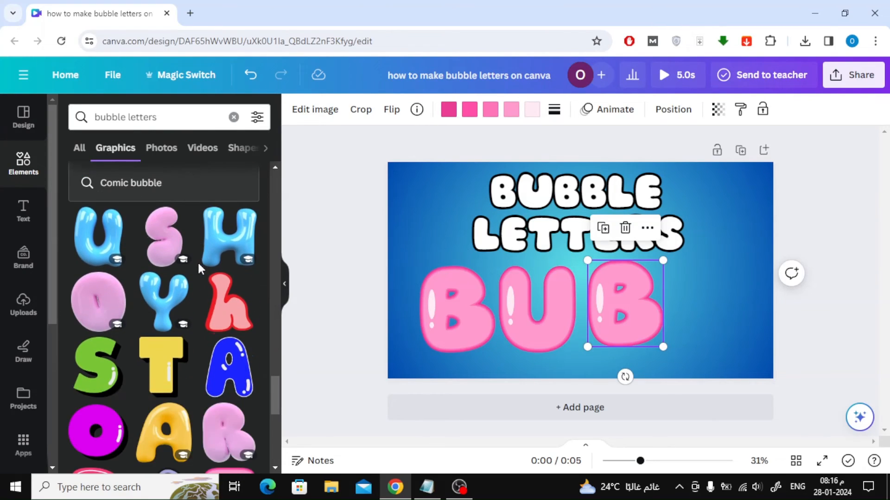
pyautogui.scroll(-3)
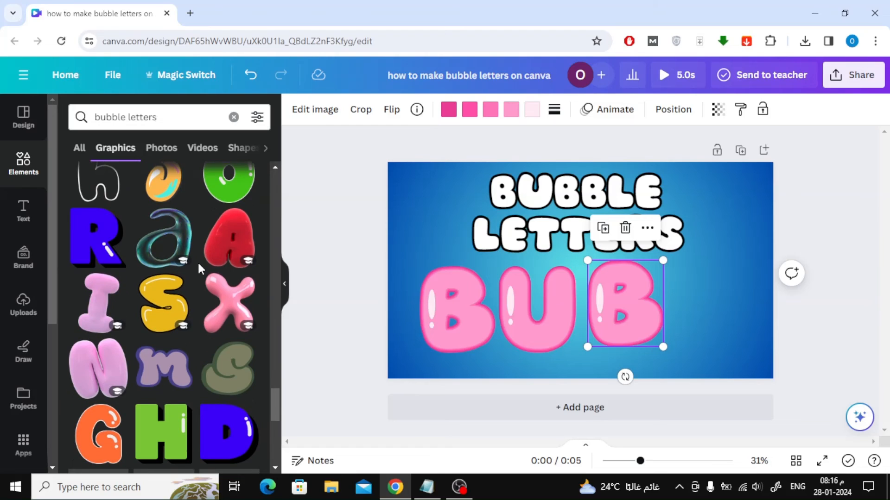
pyautogui.scroll(-3)
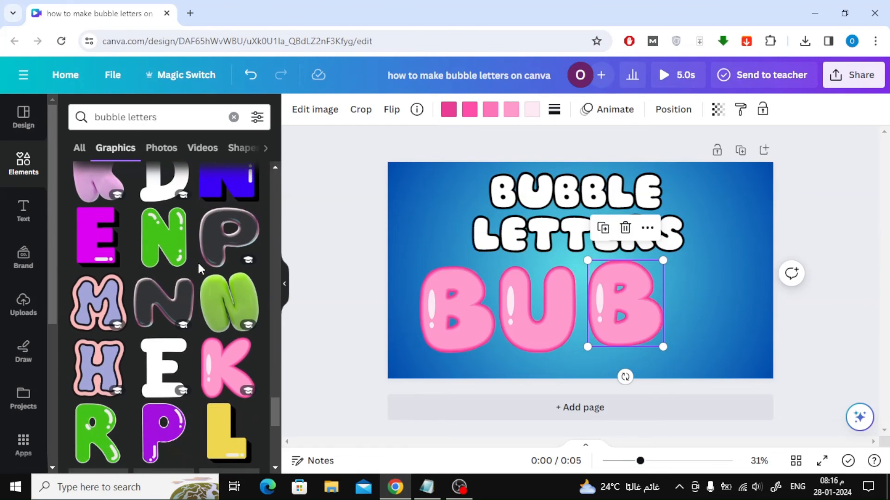
pyautogui.scroll(-3)
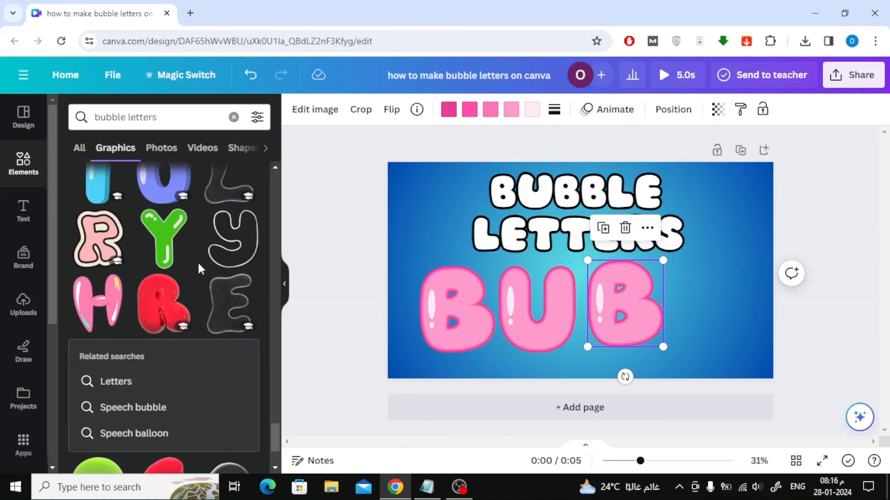
pyautogui.scroll(-3)
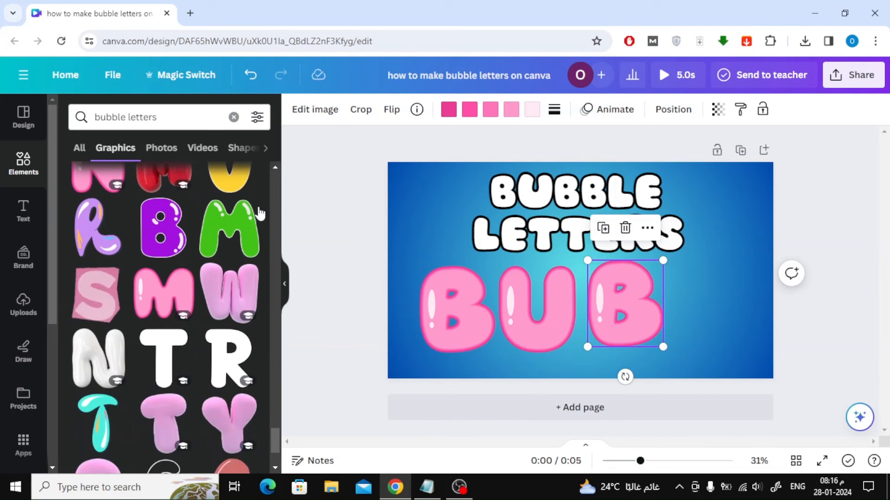
pyautogui.click(229, 229)
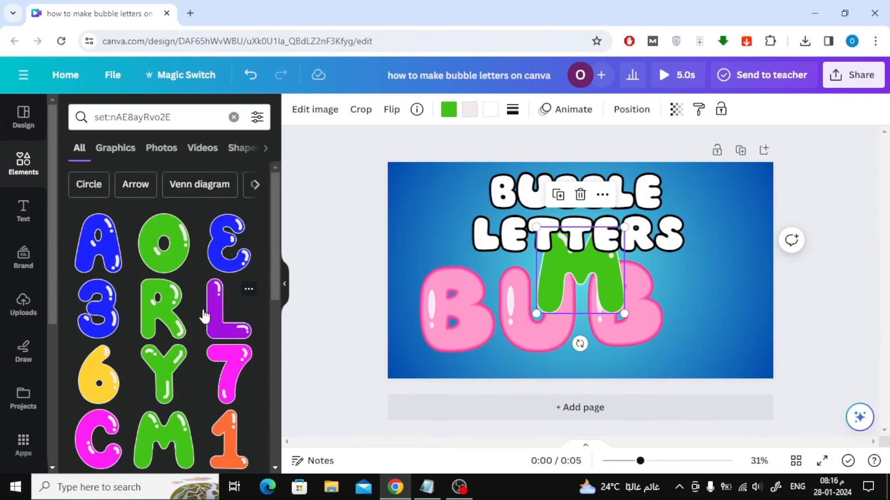
# - Scroll through the green M's matching letter set in the library
pyautogui.scroll(-3)
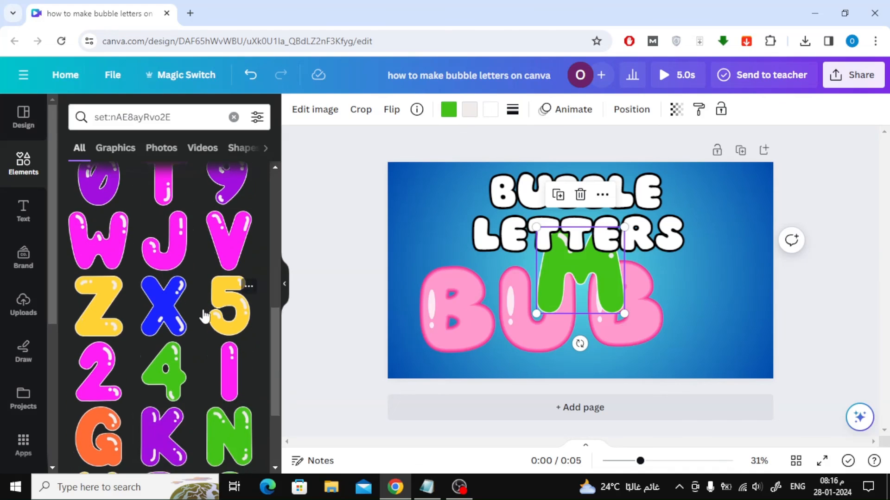